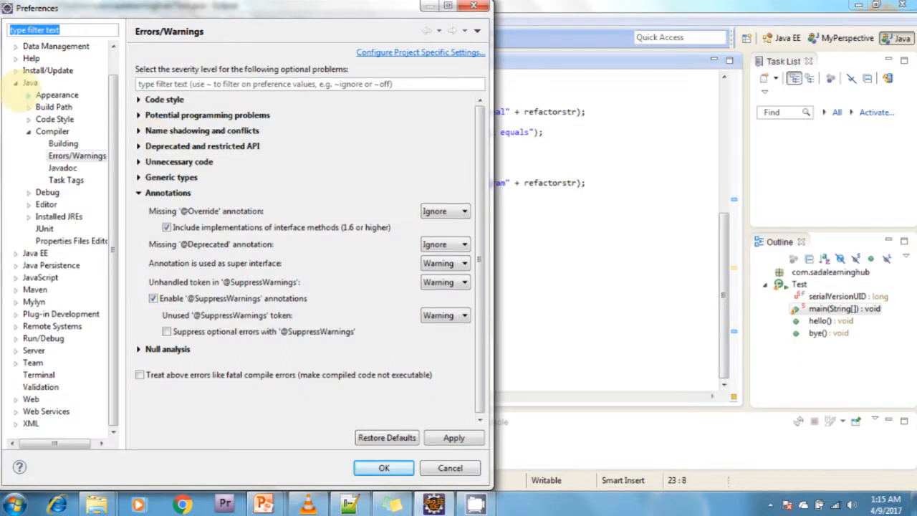
Step: Select the File Associations page under General > Editors in Preferences
left_click(36, 46)
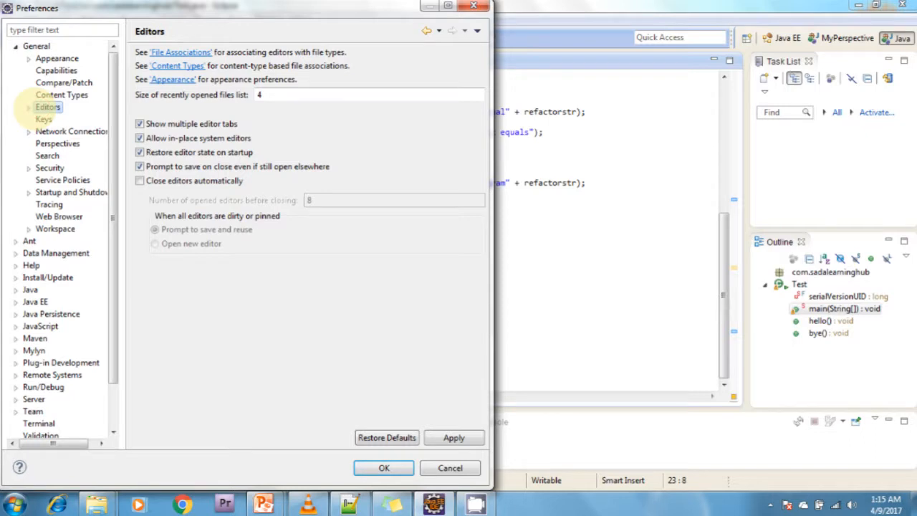
left_click(27, 106)
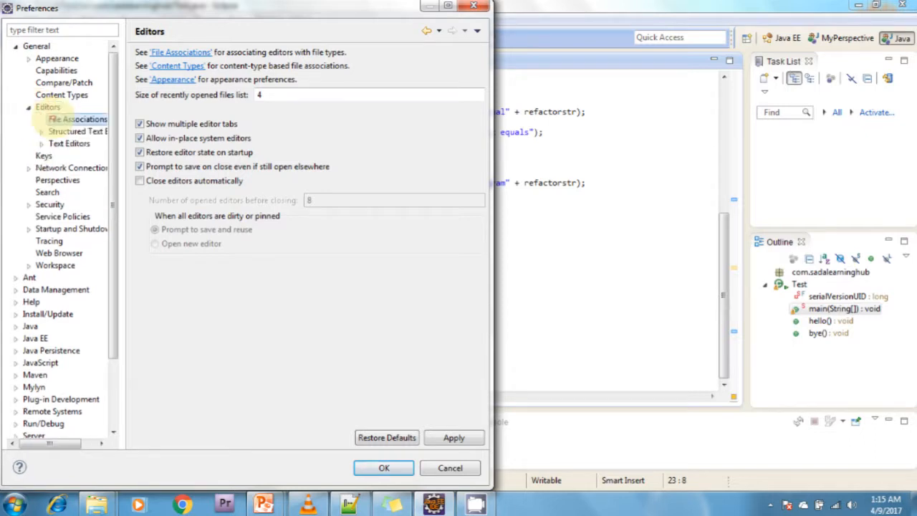
left_click(77, 119)
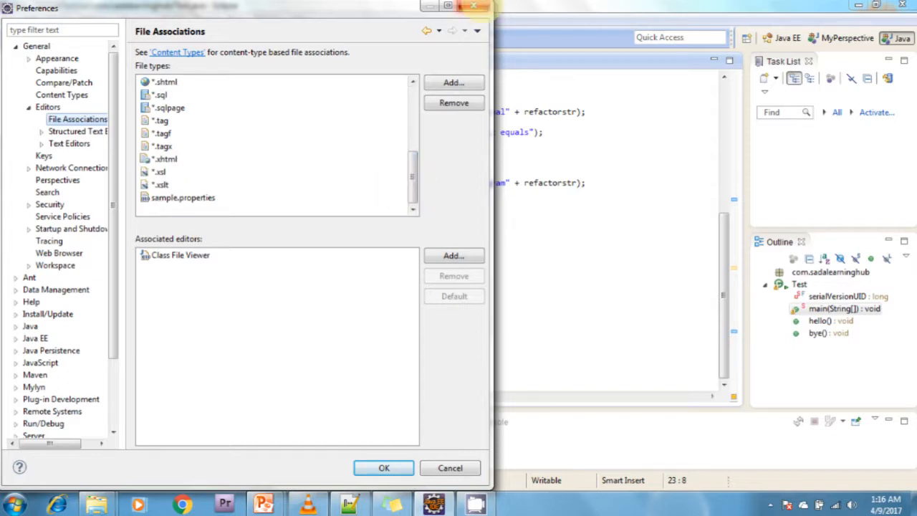
Step: Close the Preferences window with OK
left_click(450, 467)
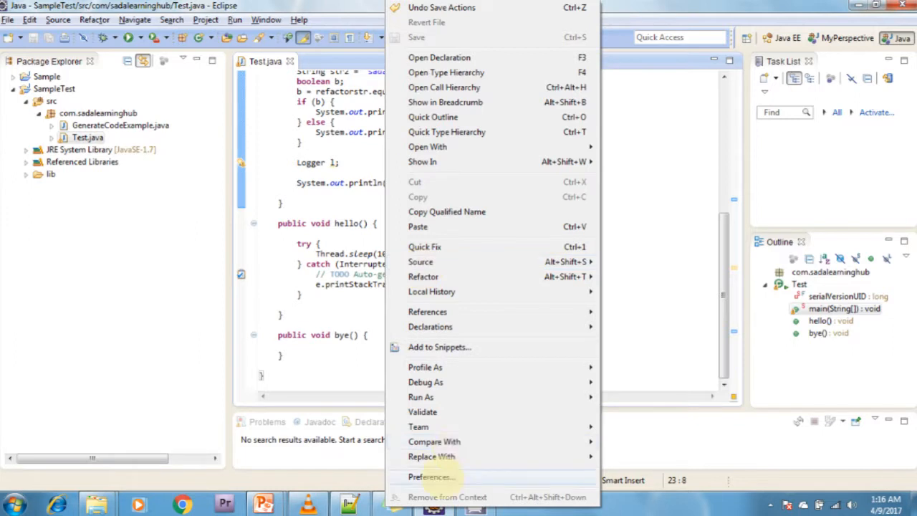
mouse_move(427, 310)
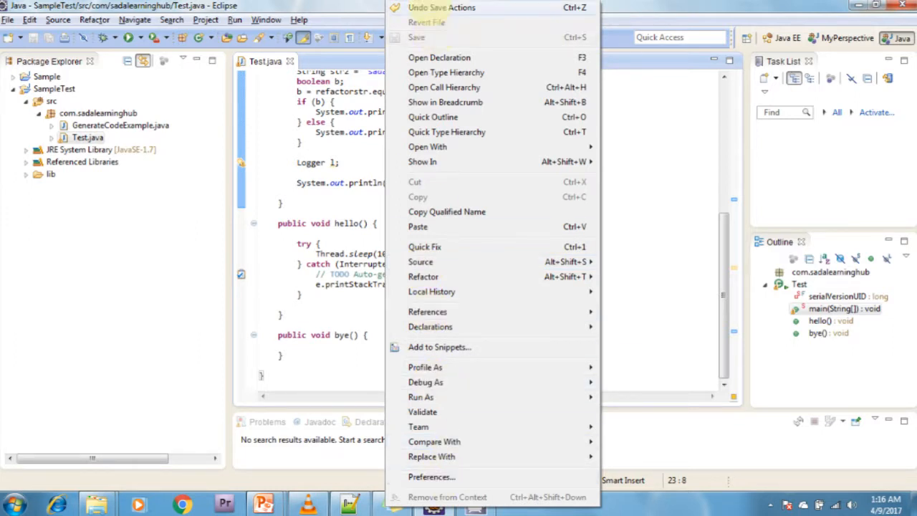
mouse_move(444, 102)
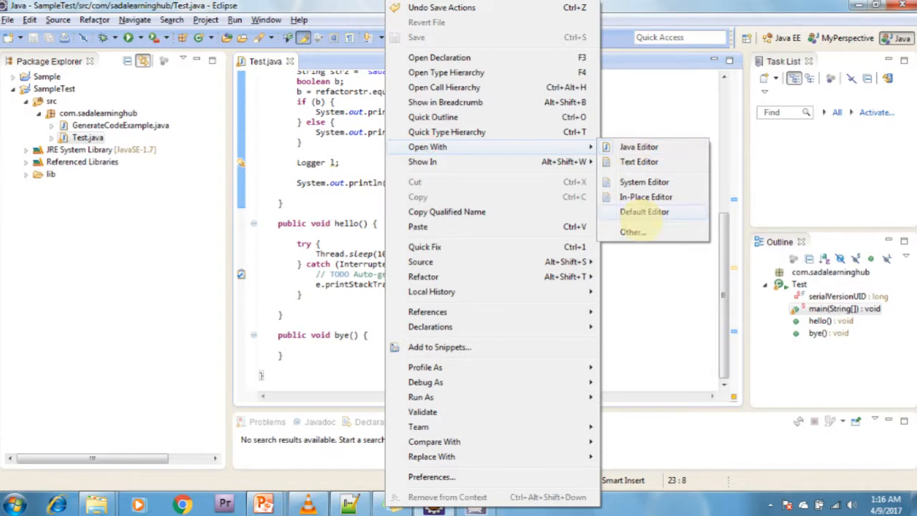
mouse_move(633, 232)
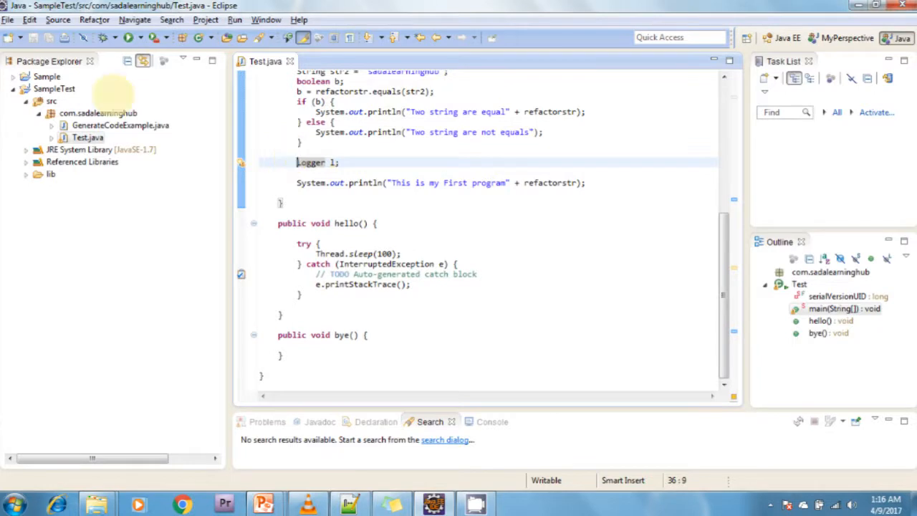
Step: Start the Export wizard for General > Preferences and continue to its options
left_click(9, 20)
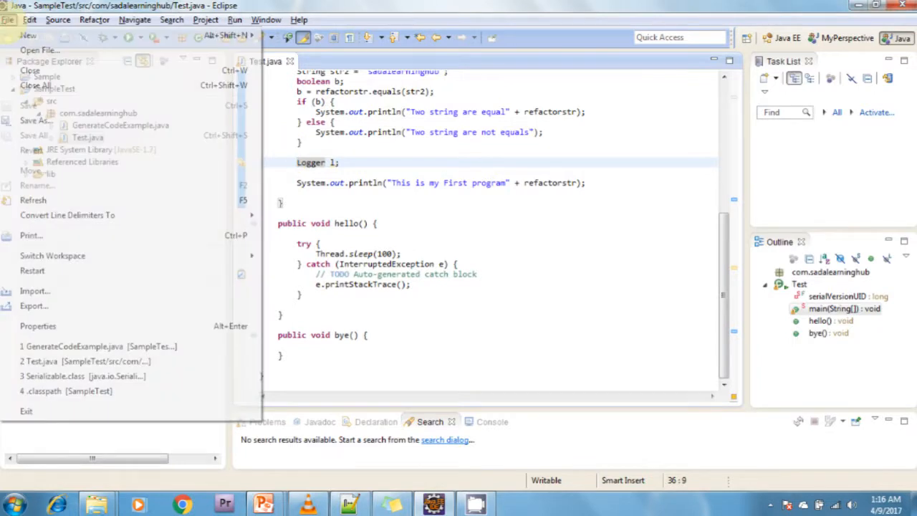
left_click(34, 306)
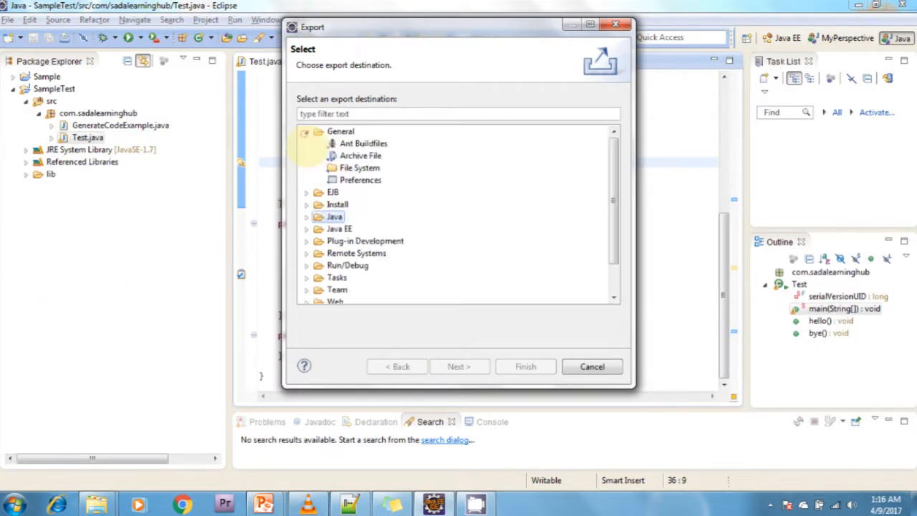
left_click(361, 181)
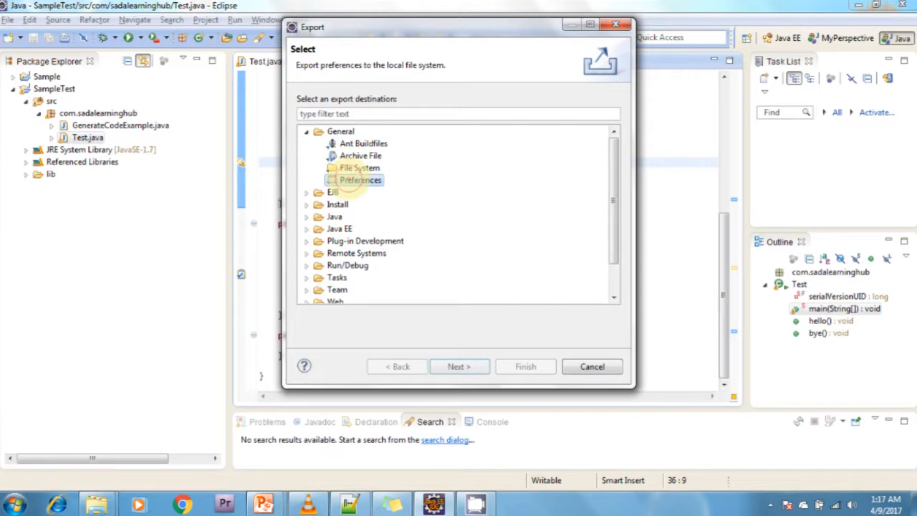
left_click(458, 366)
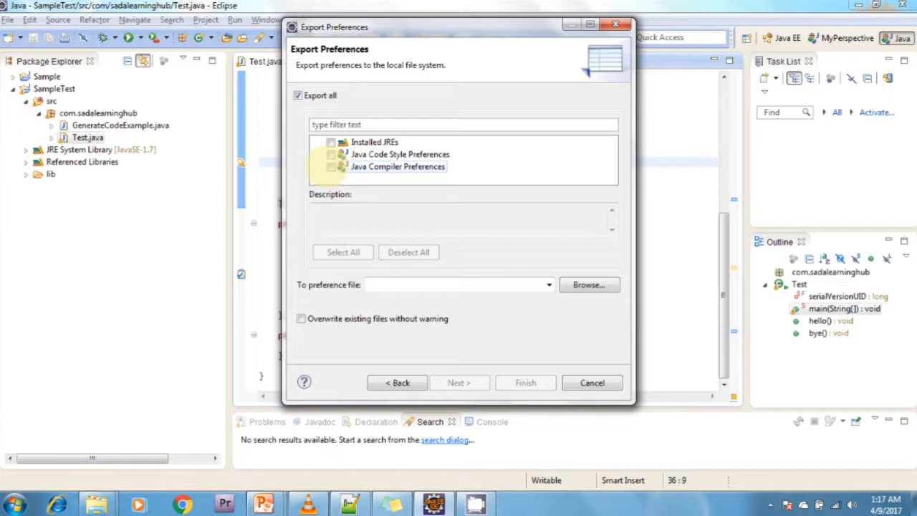
Step: Uncheck Export all and begin entering the destination preference file name 'ss'
left_click(374, 142)
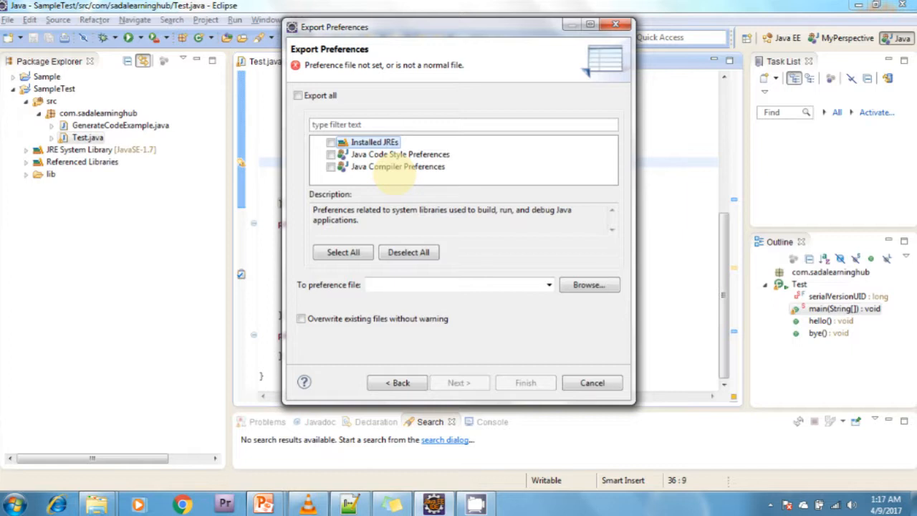
left_click(342, 252)
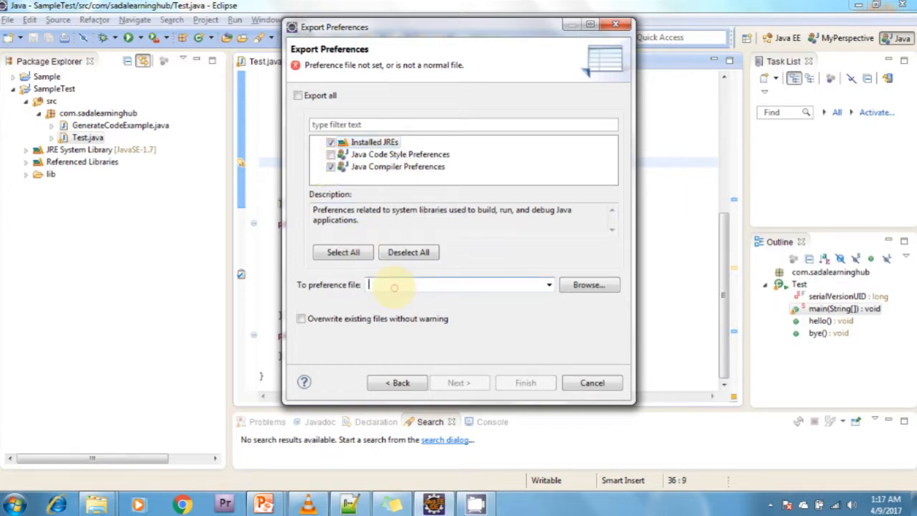
type("ss")
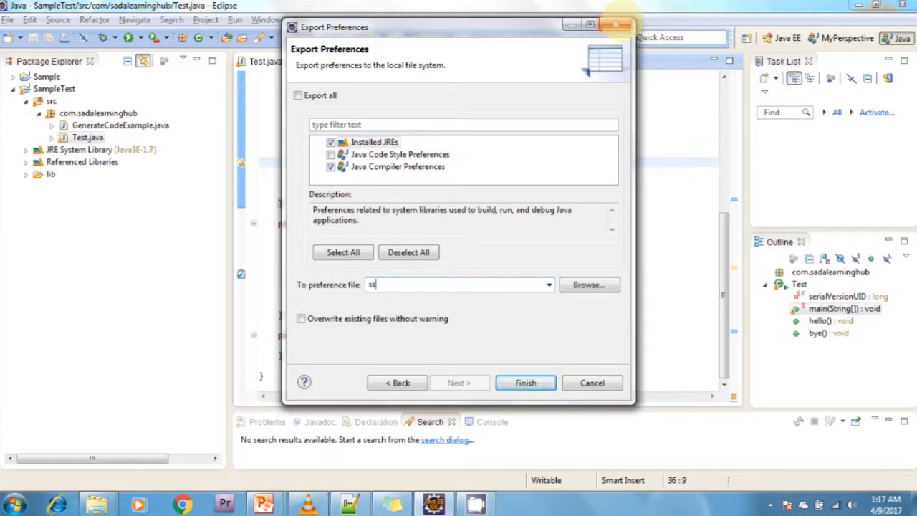
mouse_move(616, 25)
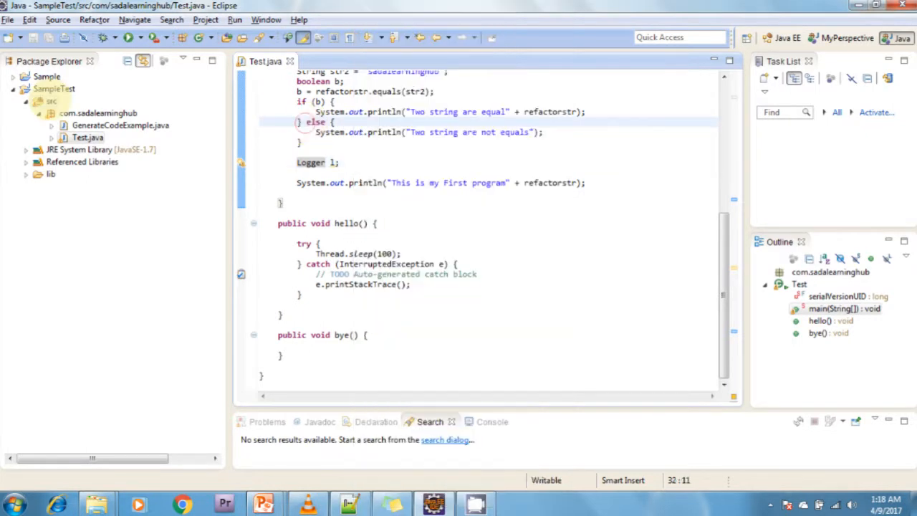
right_click(54, 89)
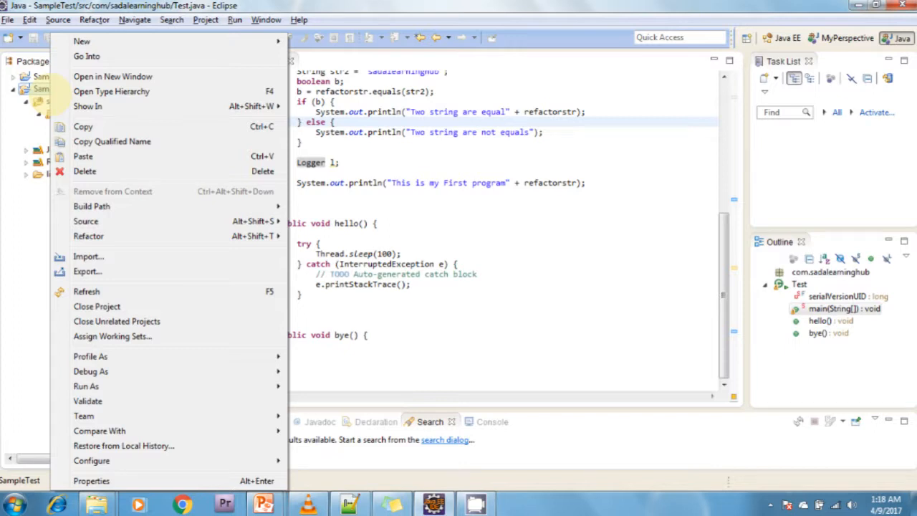
left_click(476, 183)
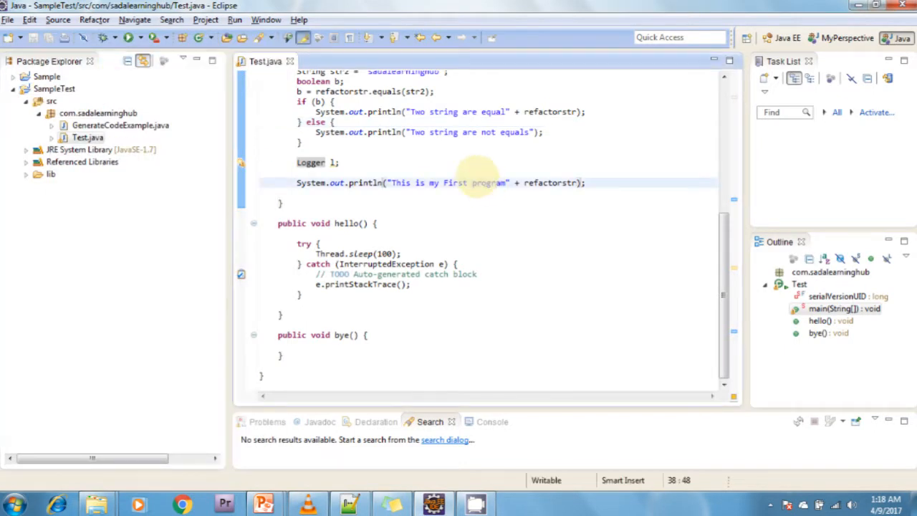